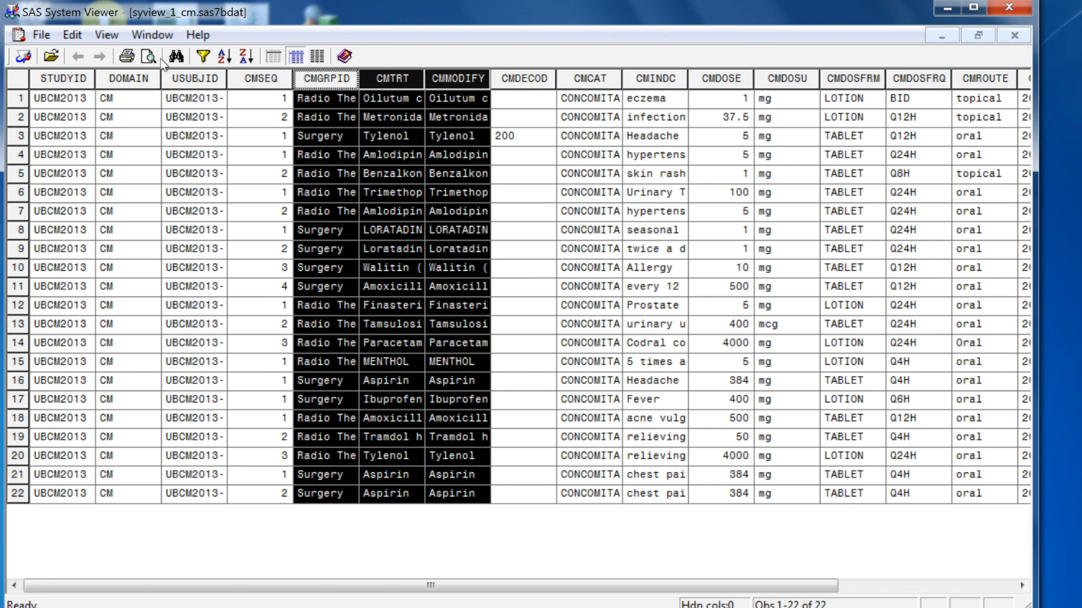
# Step: Move the CMMODIFY column to sit right after CMSEQ, ahead of CMGRPID and CMTRT
pyautogui.click(522, 230)
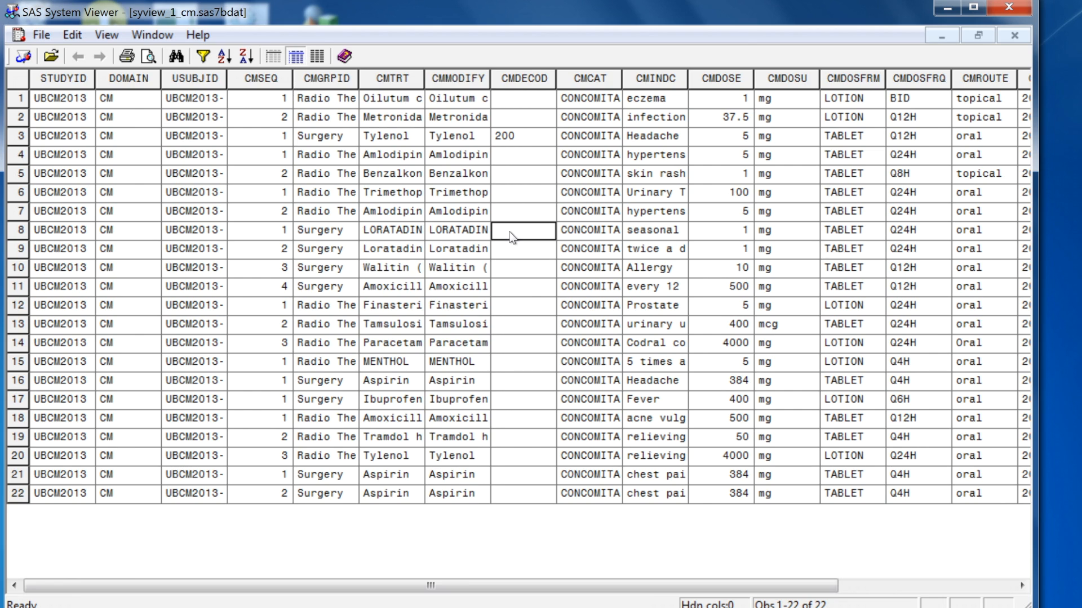
pyautogui.moveTo(628, 97)
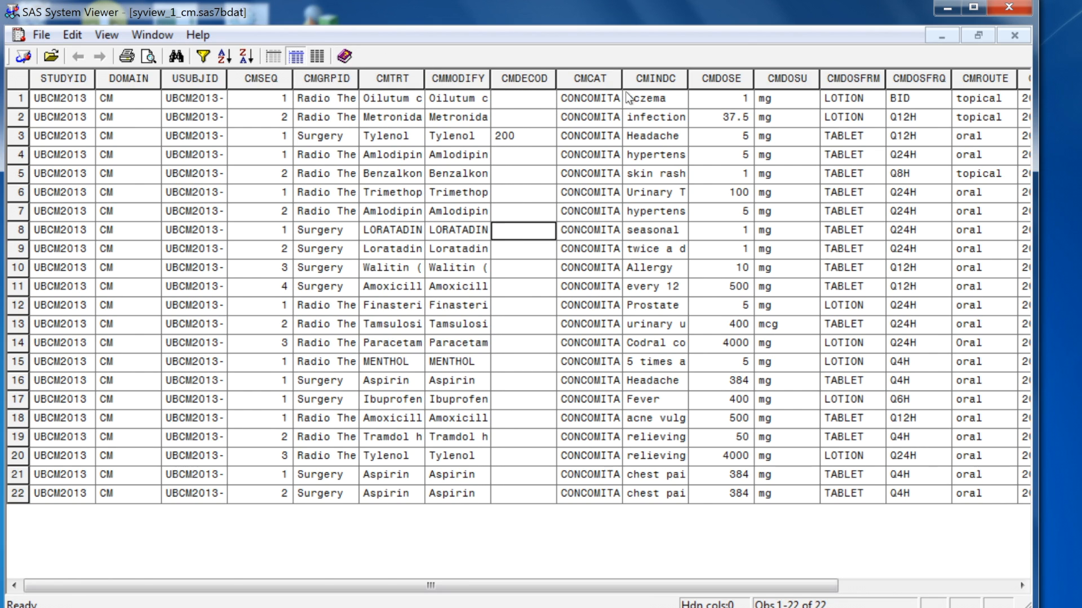
pyautogui.click(589, 79)
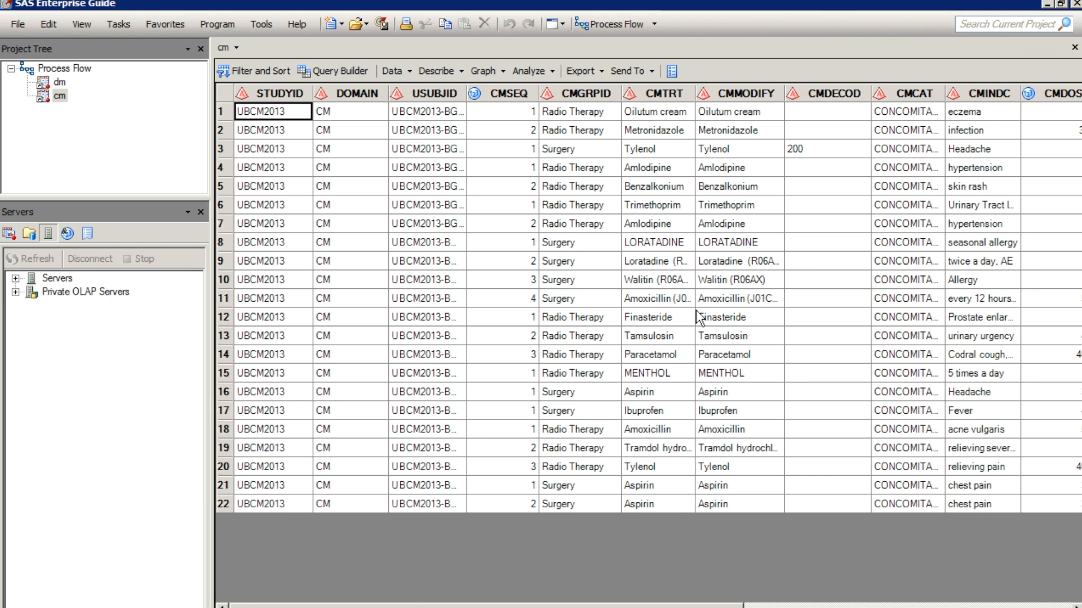
pyautogui.moveTo(484, 143)
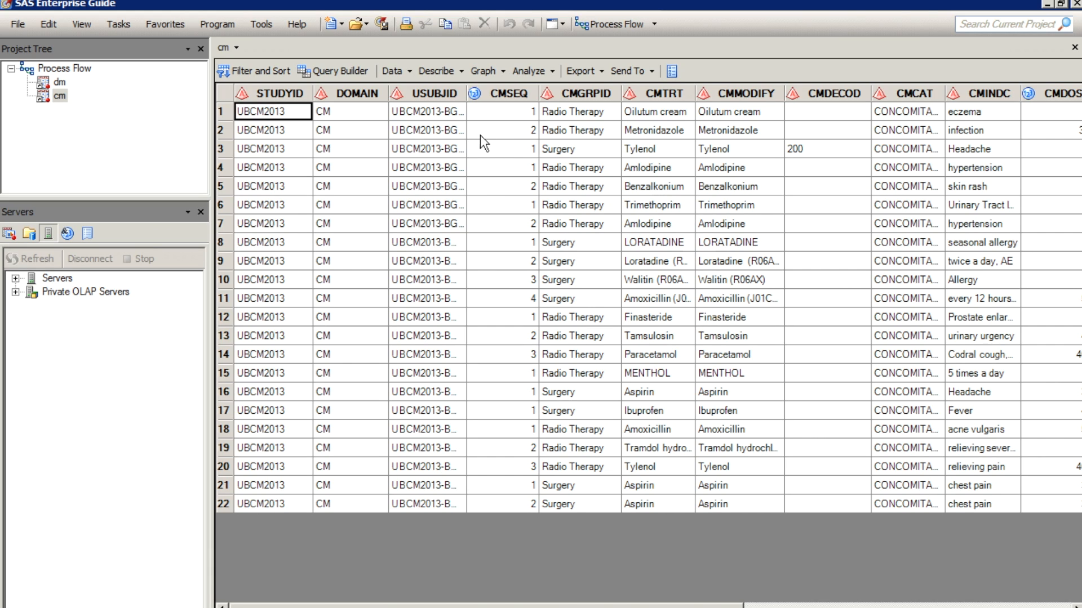
pyautogui.moveTo(743, 93)
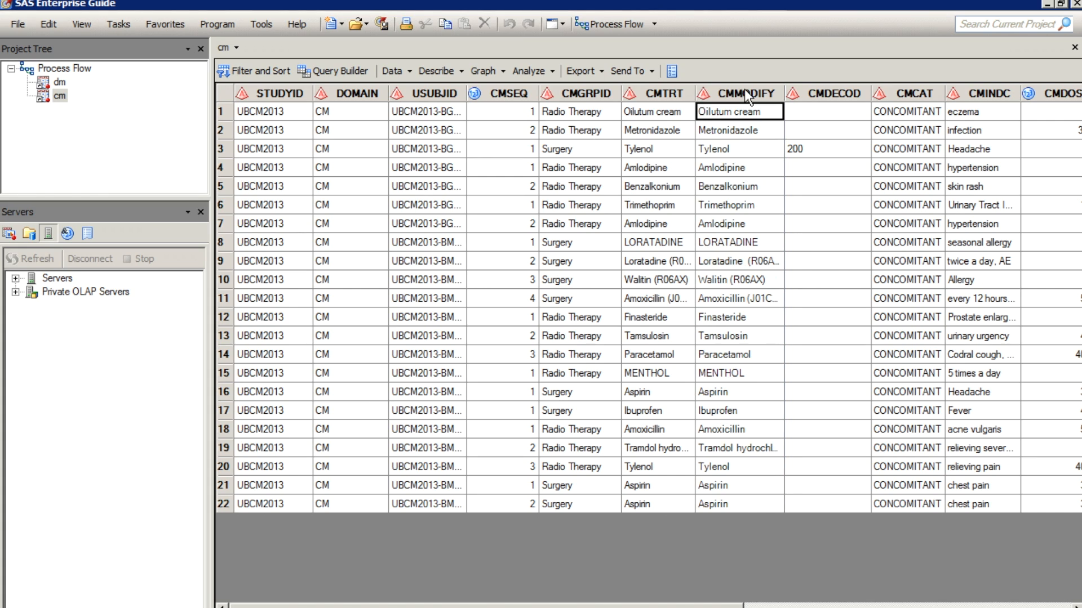
pyautogui.moveTo(745, 91)
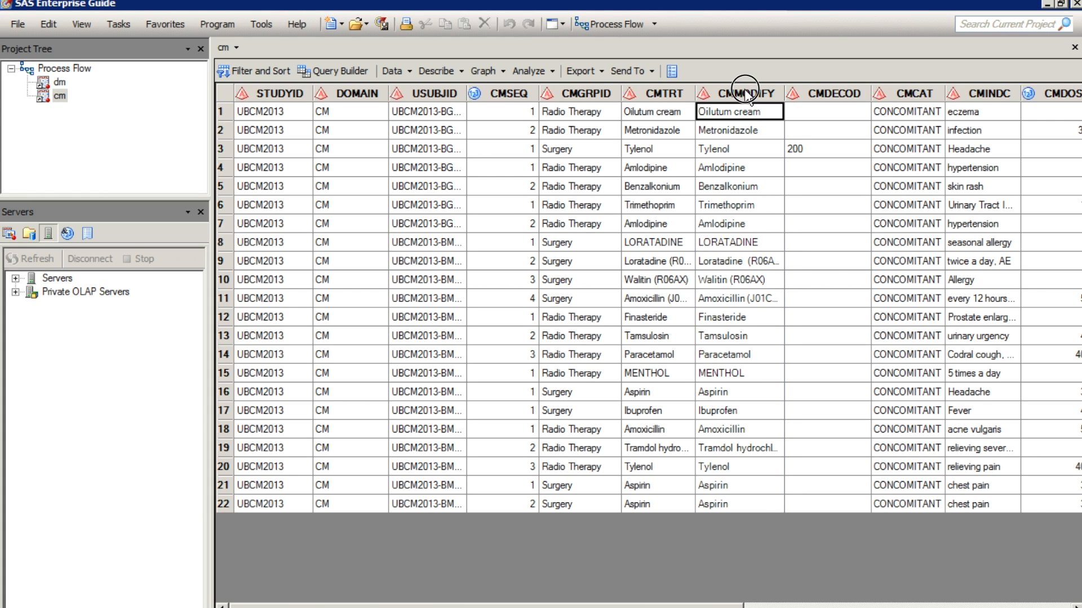
pyautogui.moveTo(649, 92)
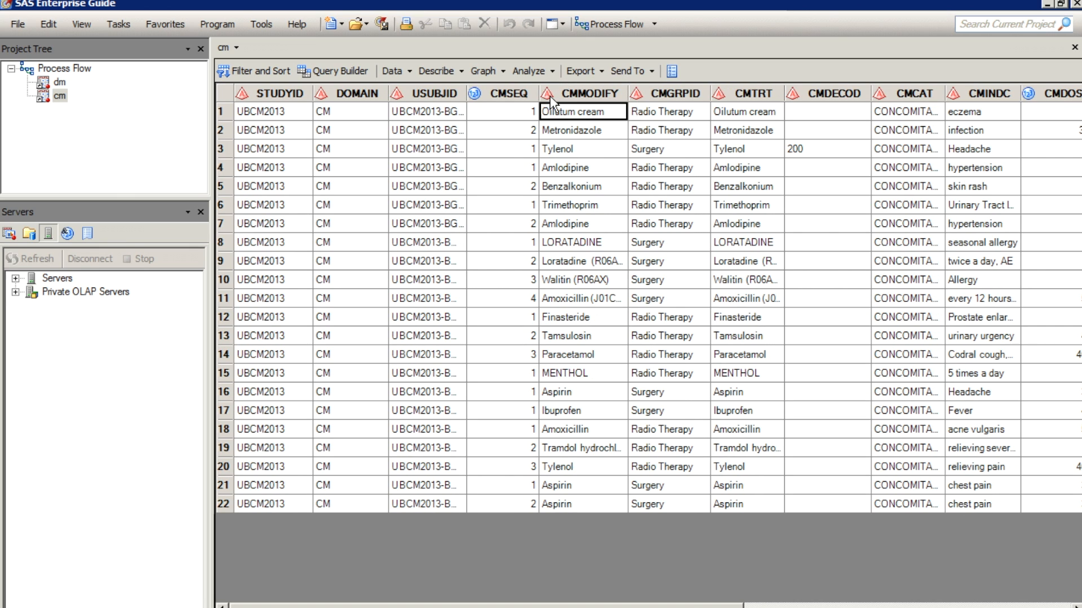
pyautogui.moveTo(914, 94)
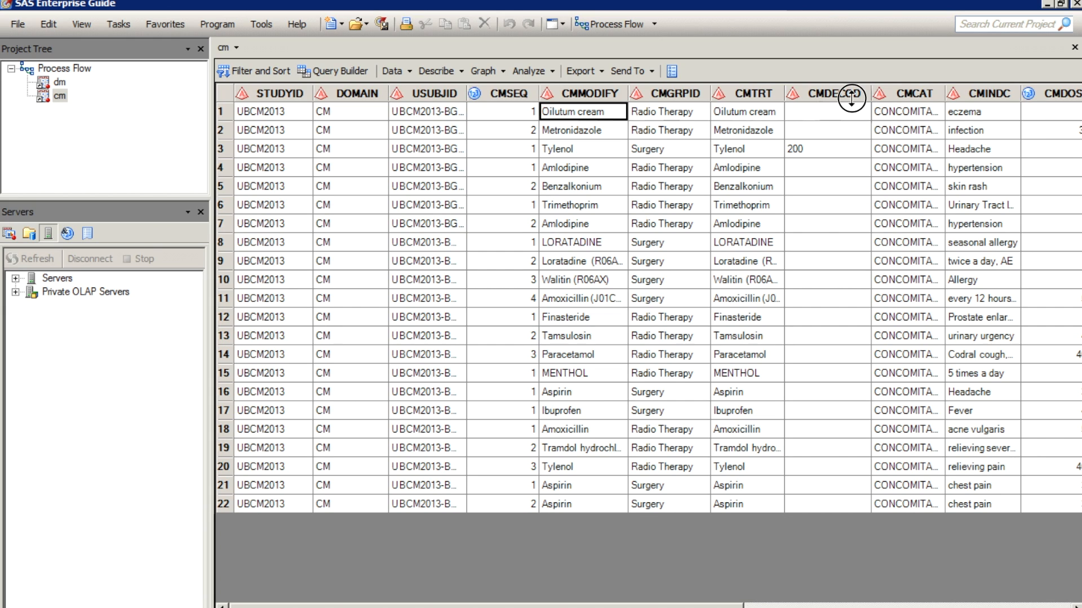
pyautogui.click(832, 94)
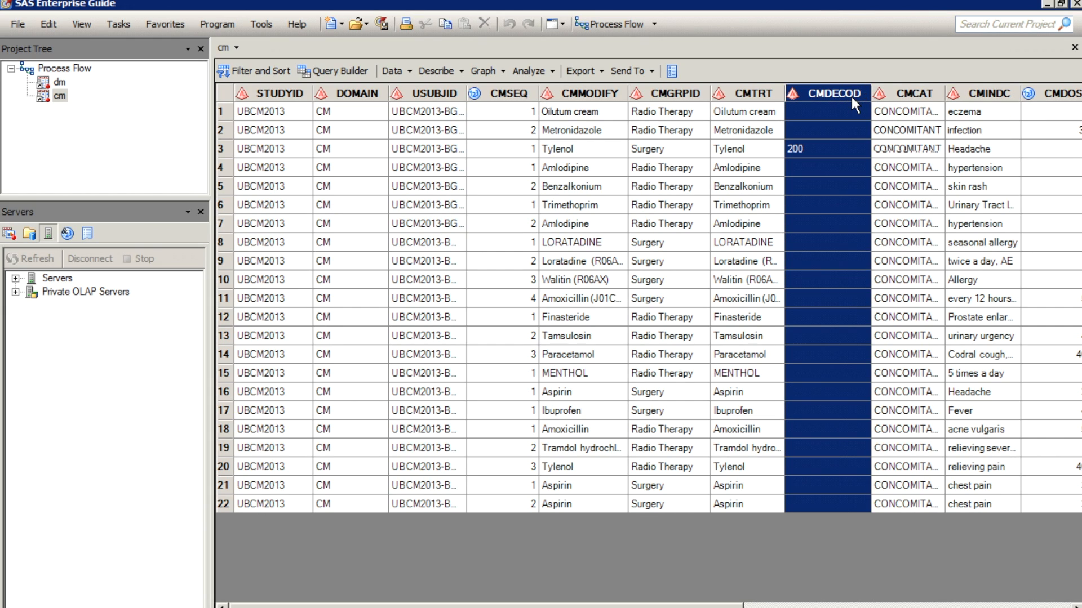
pyautogui.click(826, 112)
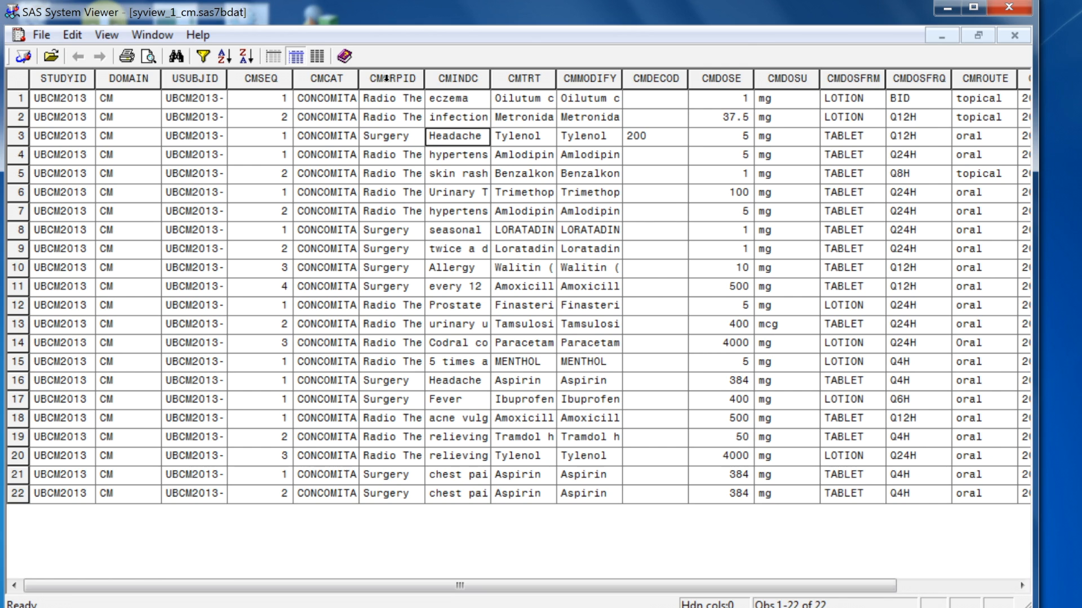
# Step: Hide CMGRPID, then CMTRT through CMDOSE, so five columns are hidden
pyautogui.rightClick(390, 79)
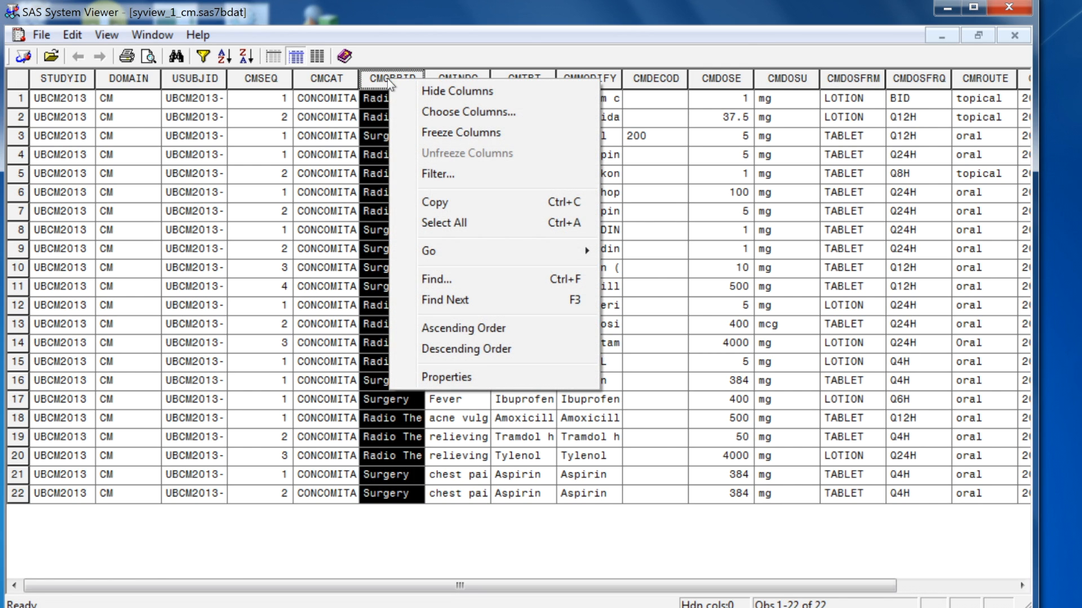
pyautogui.click(456, 90)
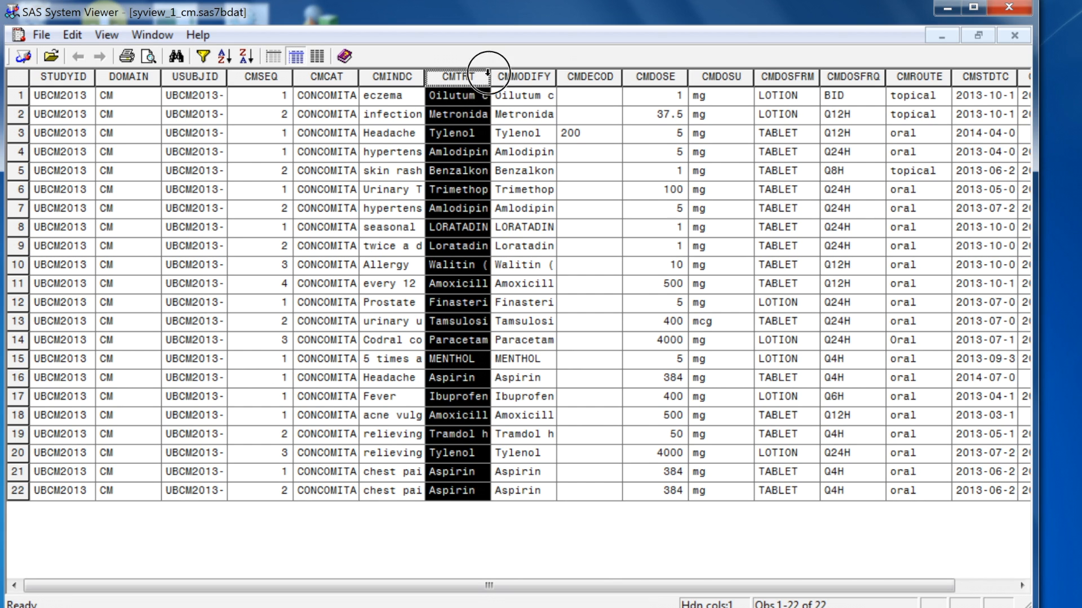
pyautogui.rightClick(653, 77)
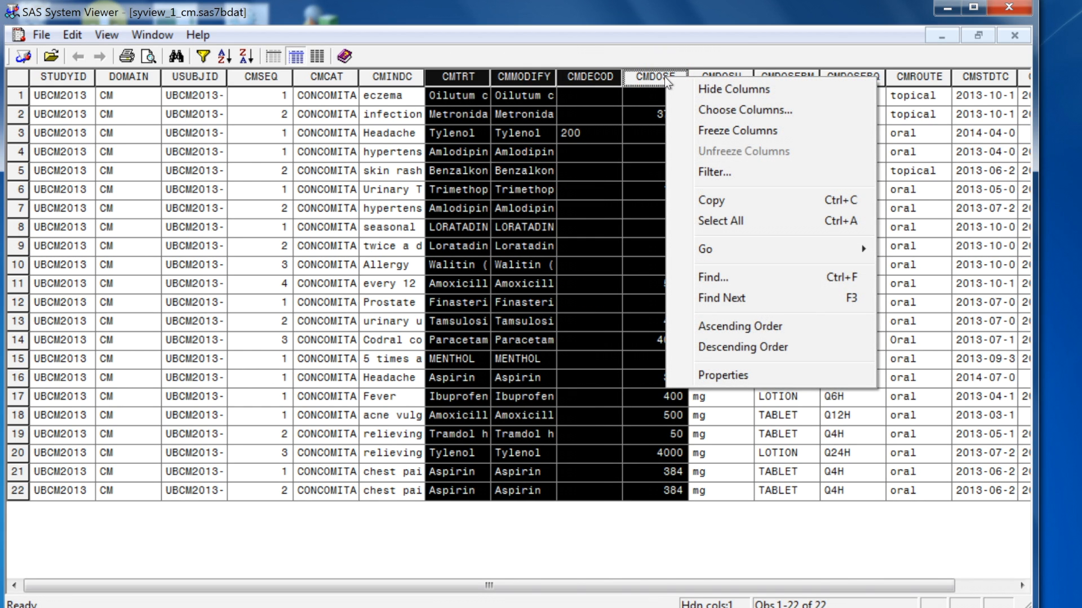
pyautogui.click(734, 88)
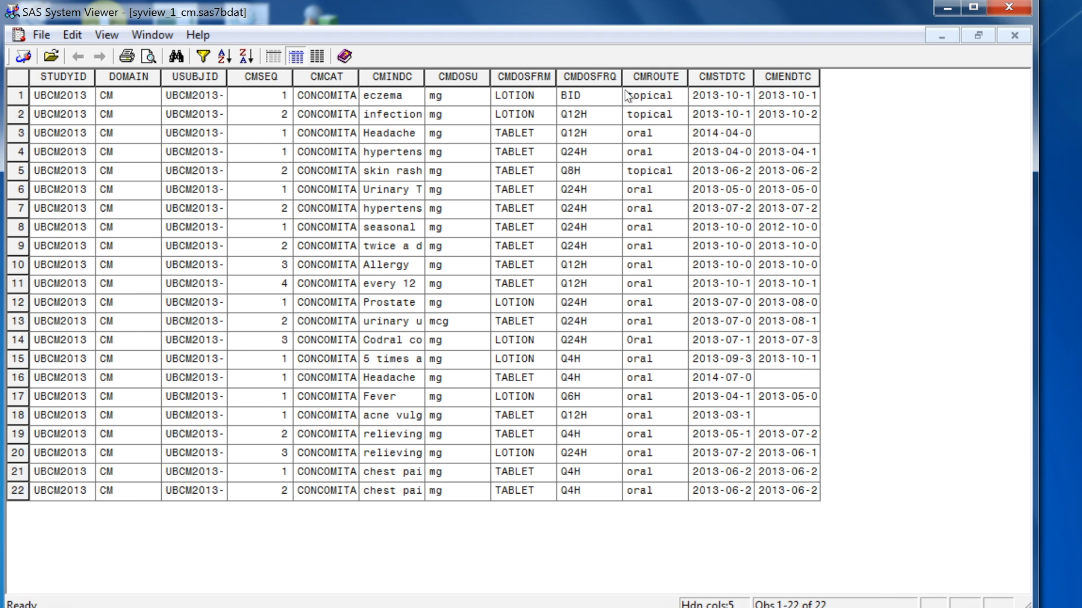
pyautogui.moveTo(483, 108)
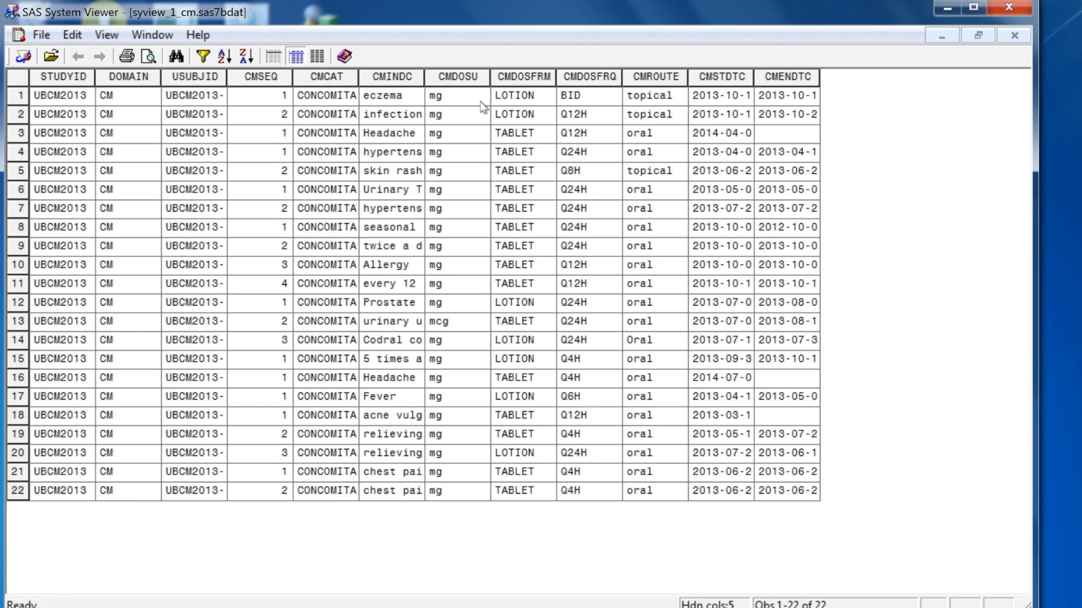
# Step: Select the CMDOSU and CMDOSFRM columns and bring up their column actions
pyautogui.click(521, 77)
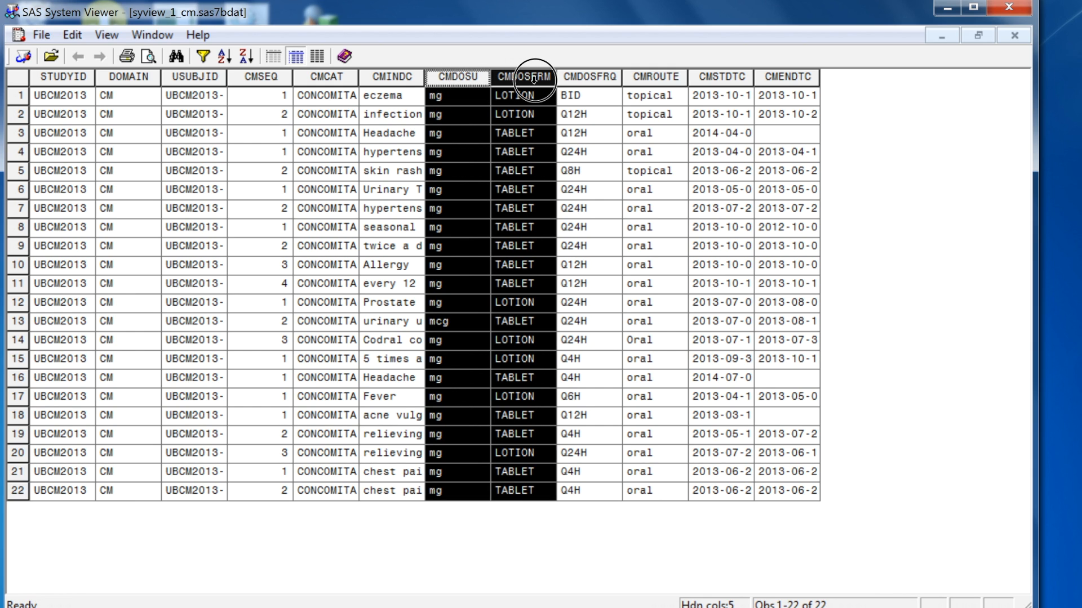
pyautogui.rightClick(525, 77)
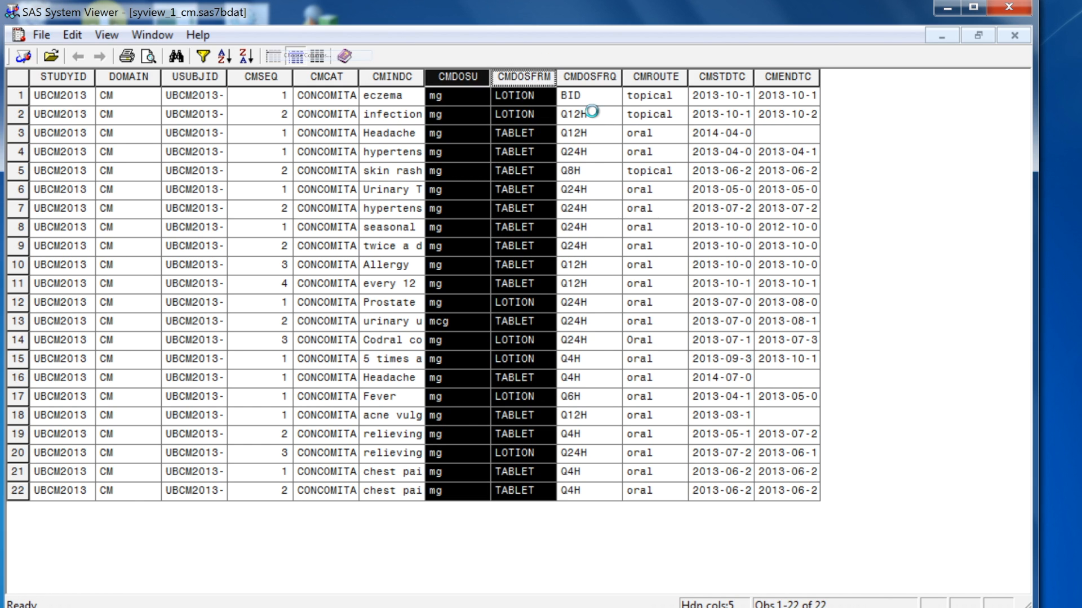
# Step: Use Choose Columns to remove CMINDC, CMDOSU and CMDOSFRM from the displayed columns
pyautogui.click(294, 56)
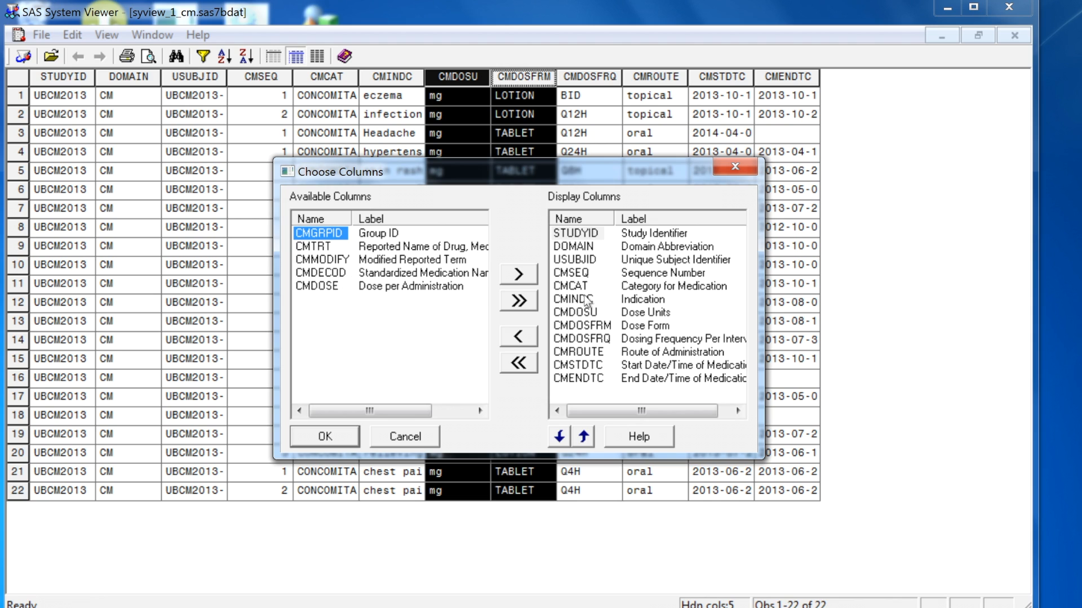
pyautogui.click(574, 298)
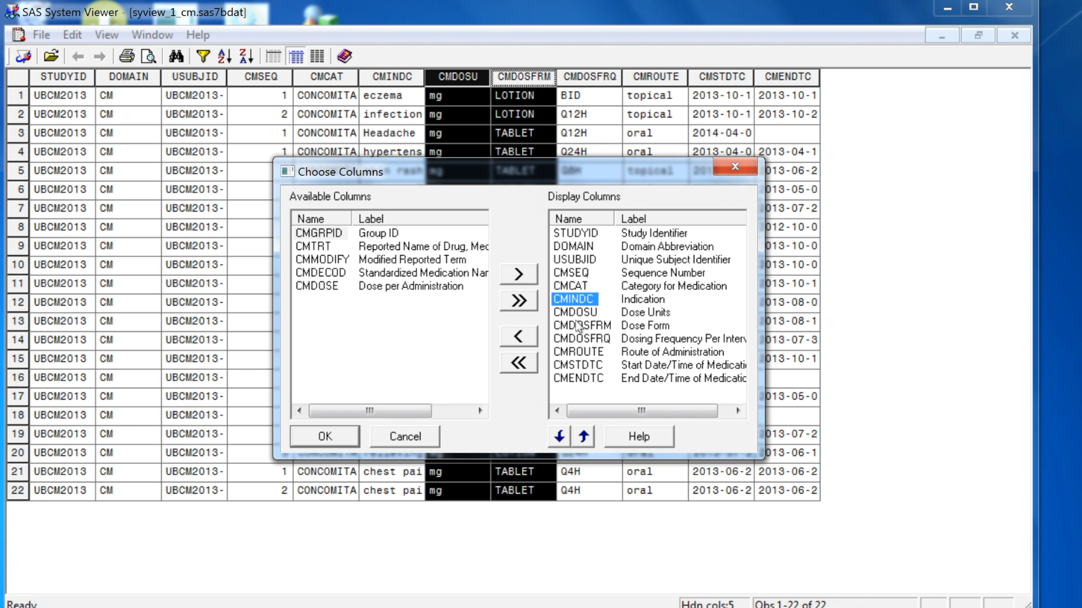
pyautogui.click(517, 336)
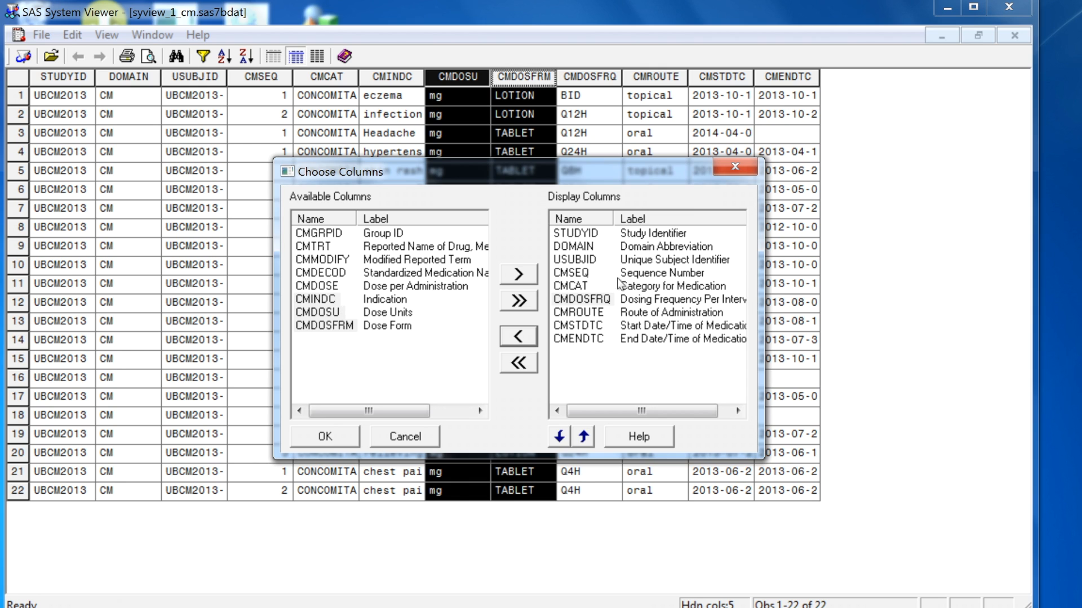
pyautogui.moveTo(440, 398)
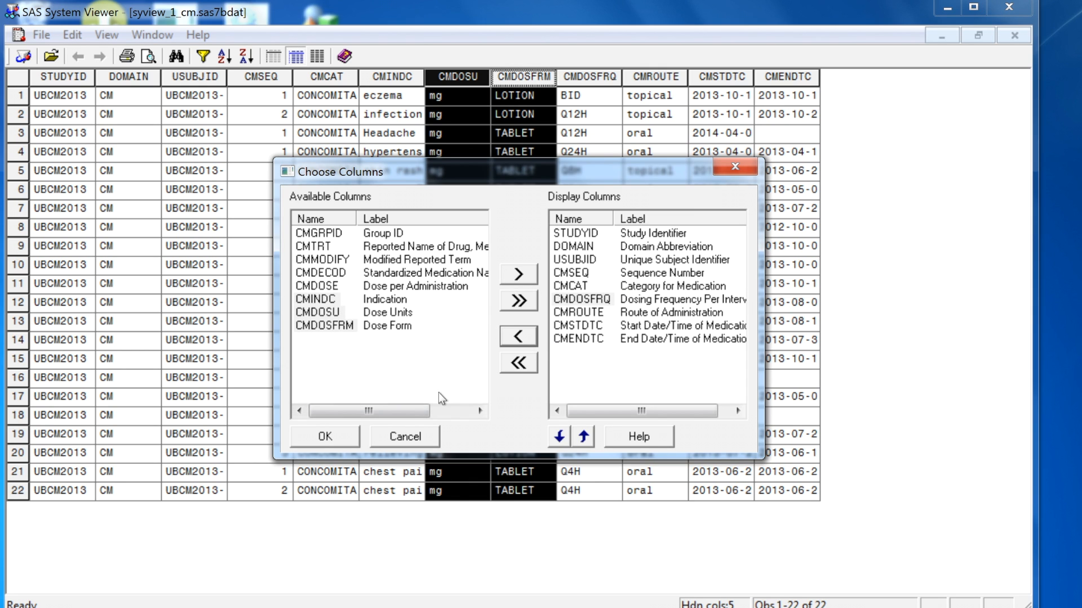
pyautogui.click(324, 436)
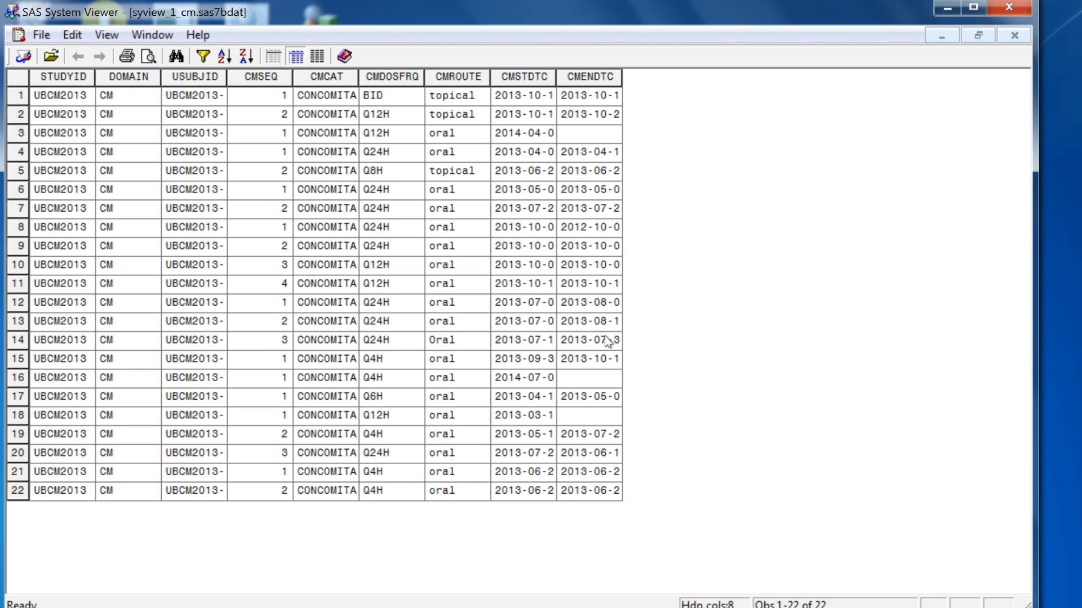
pyautogui.moveTo(423, 266)
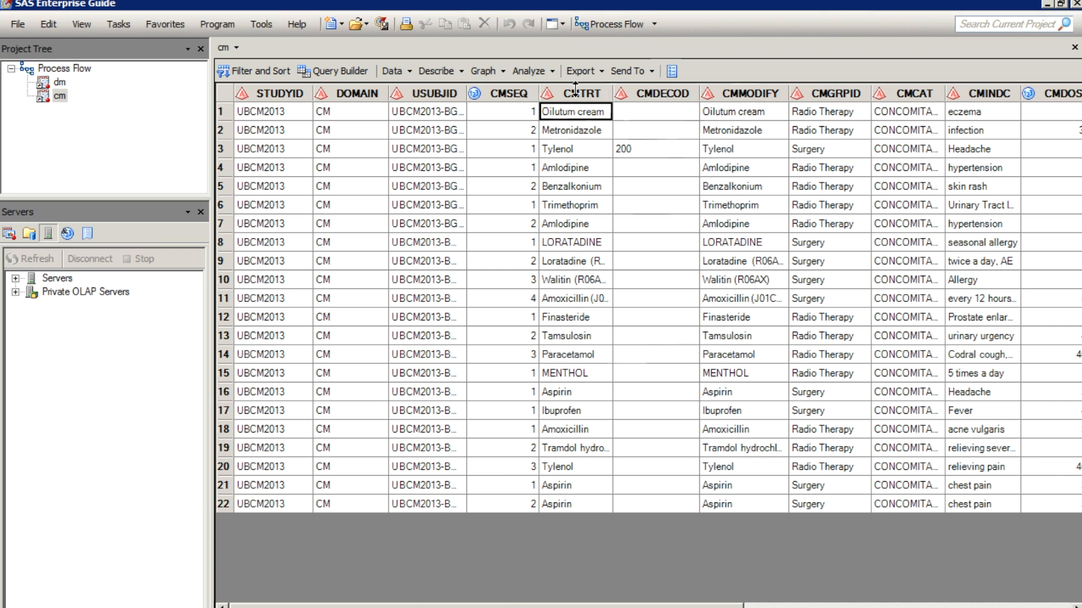
# Step: Hide CMTRT, then CMSEQ, CMDECOD and CMMODIFY, leaving CMGRPID after USUBJID
pyautogui.rightClick(572, 93)
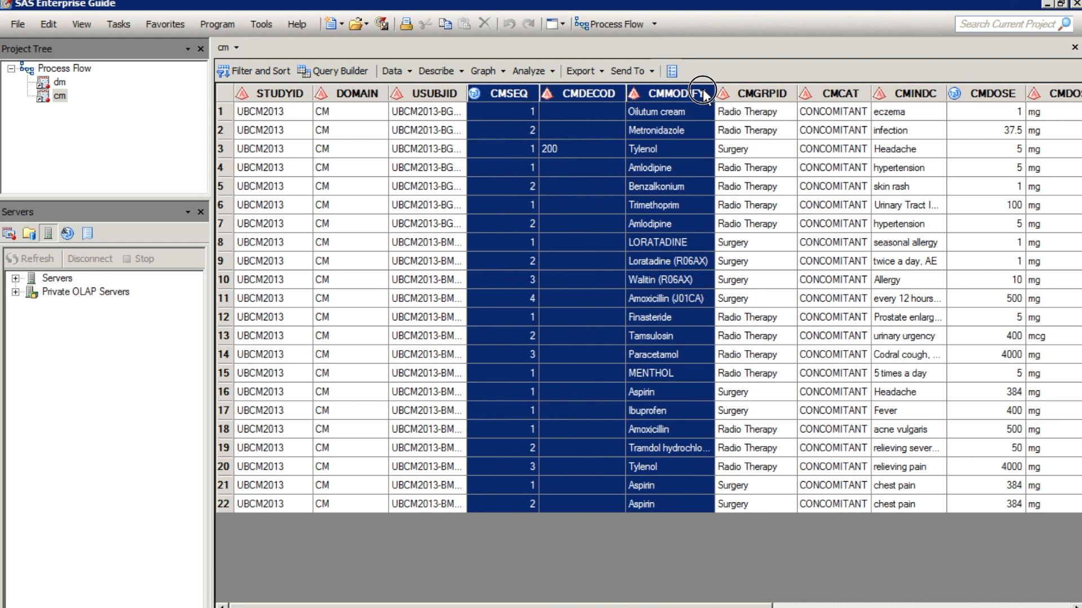
pyautogui.rightClick(700, 94)
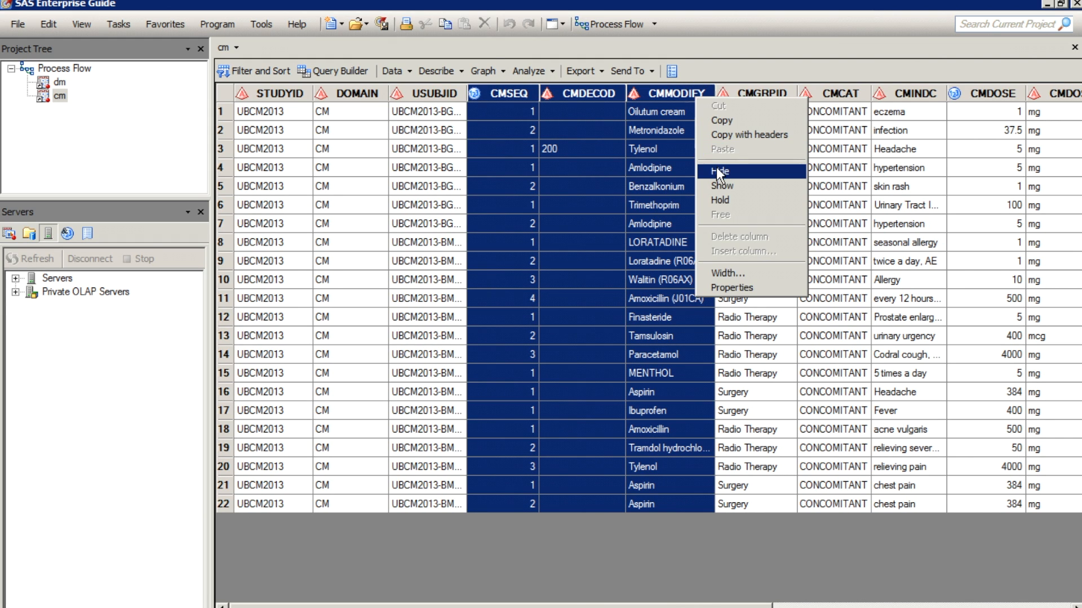
pyautogui.click(720, 170)
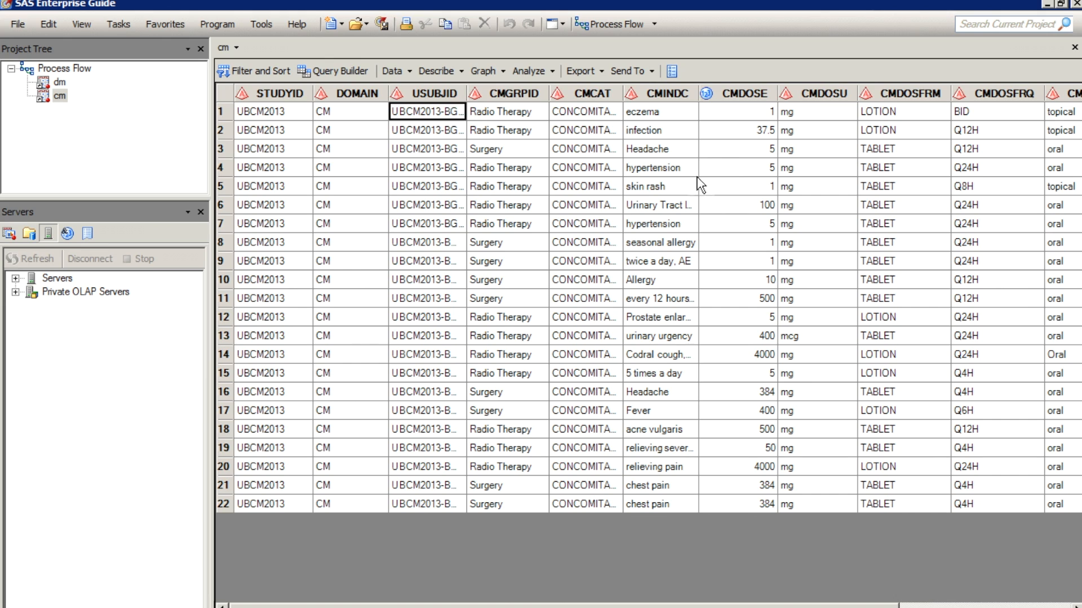
pyautogui.moveTo(472, 95)
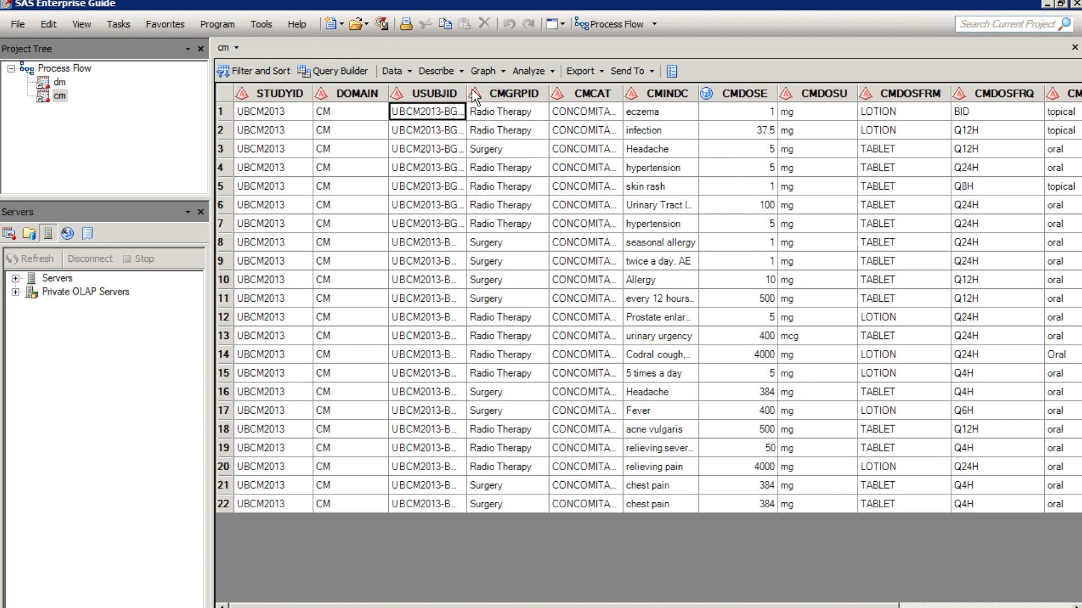
pyautogui.moveTo(483, 97)
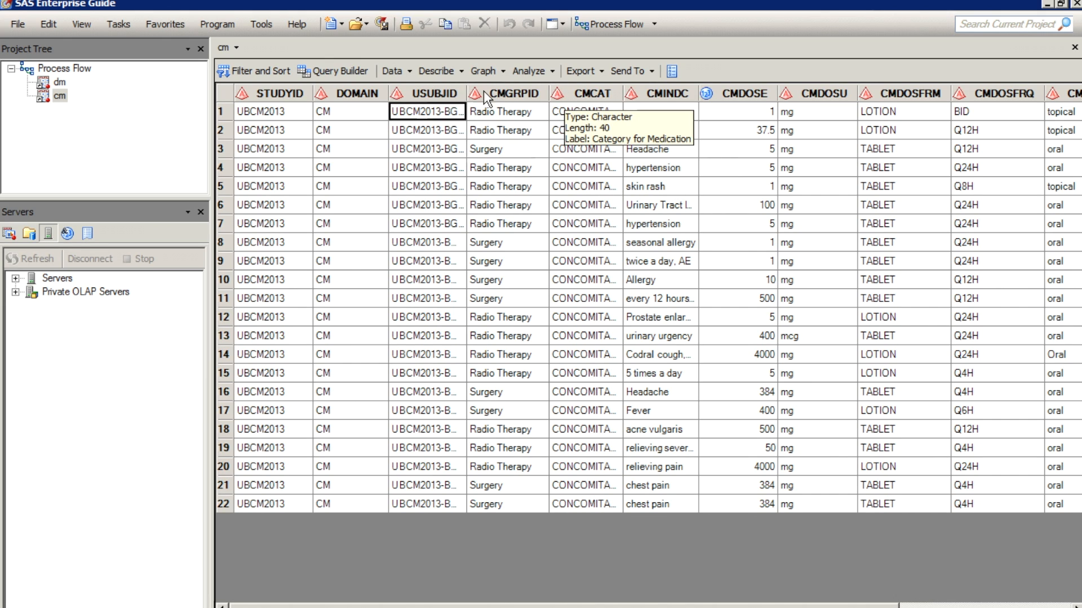
pyautogui.moveTo(565, 247)
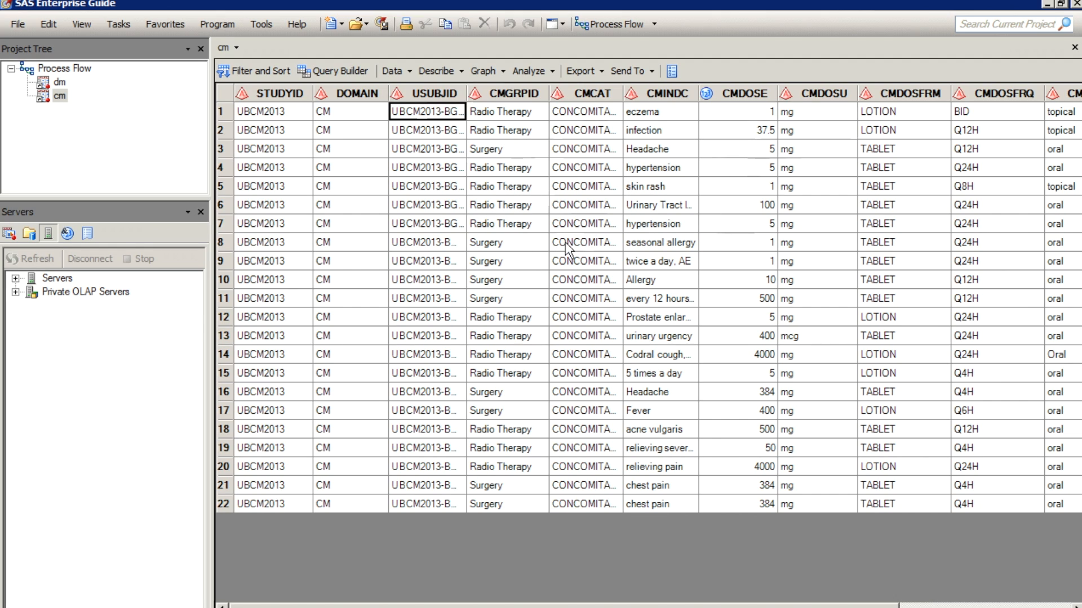
pyautogui.moveTo(546, 228)
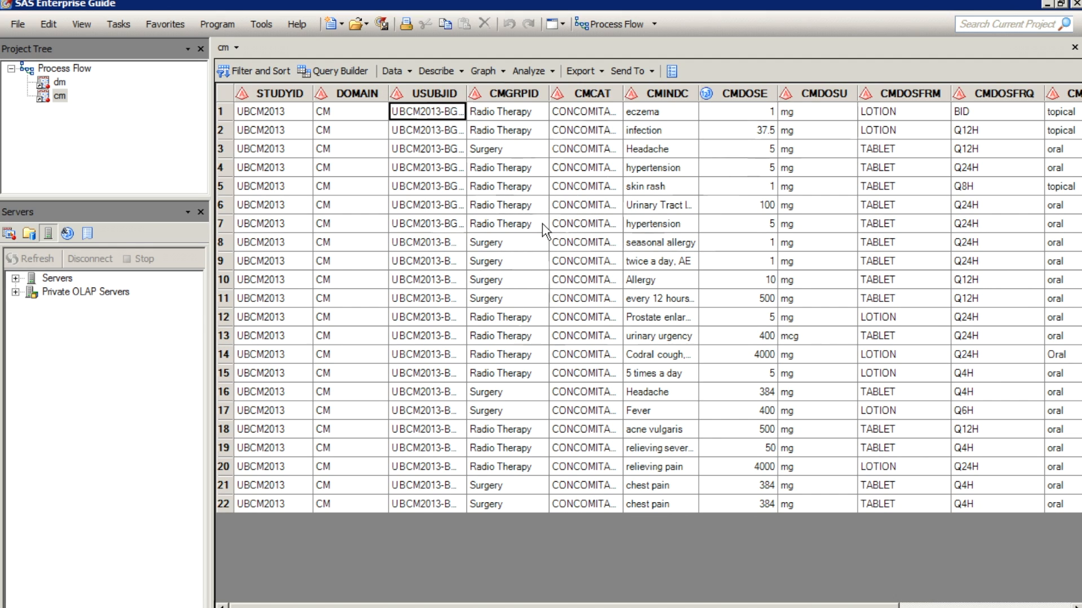
pyautogui.moveTo(595, 212)
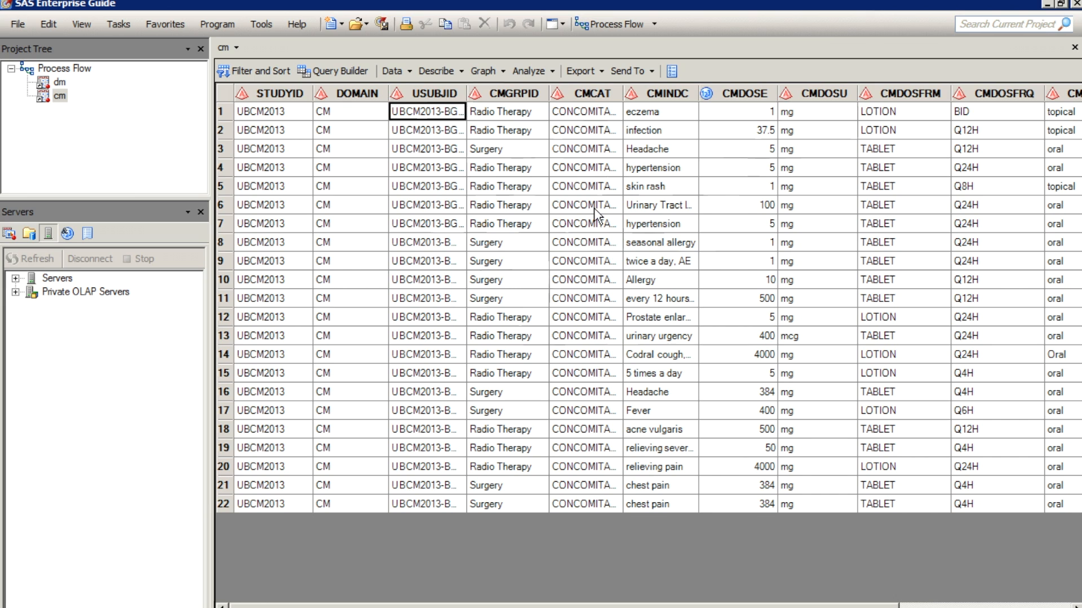
pyautogui.click(509, 94)
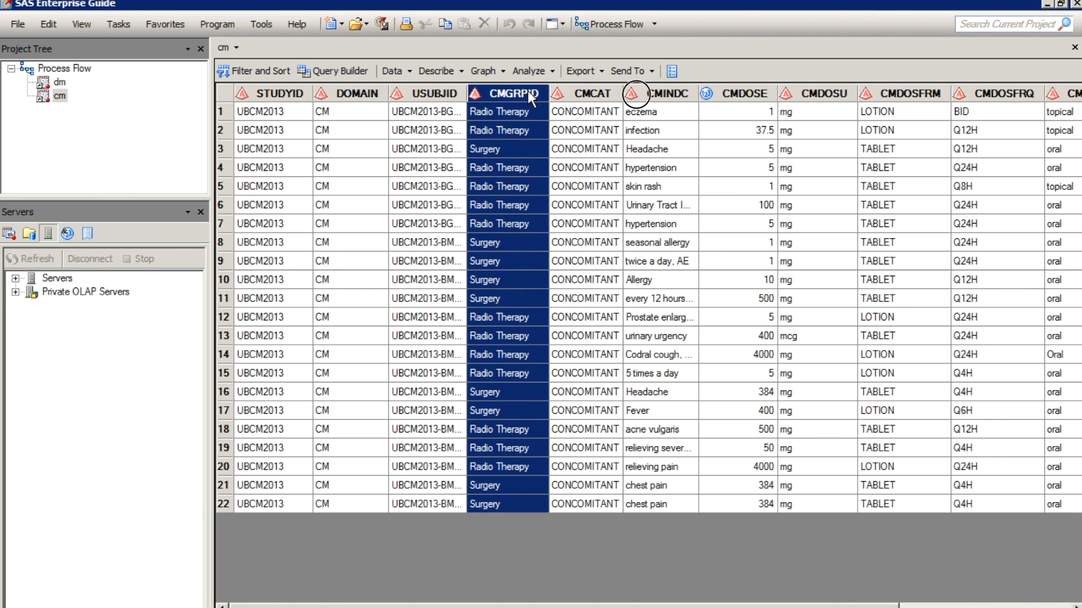